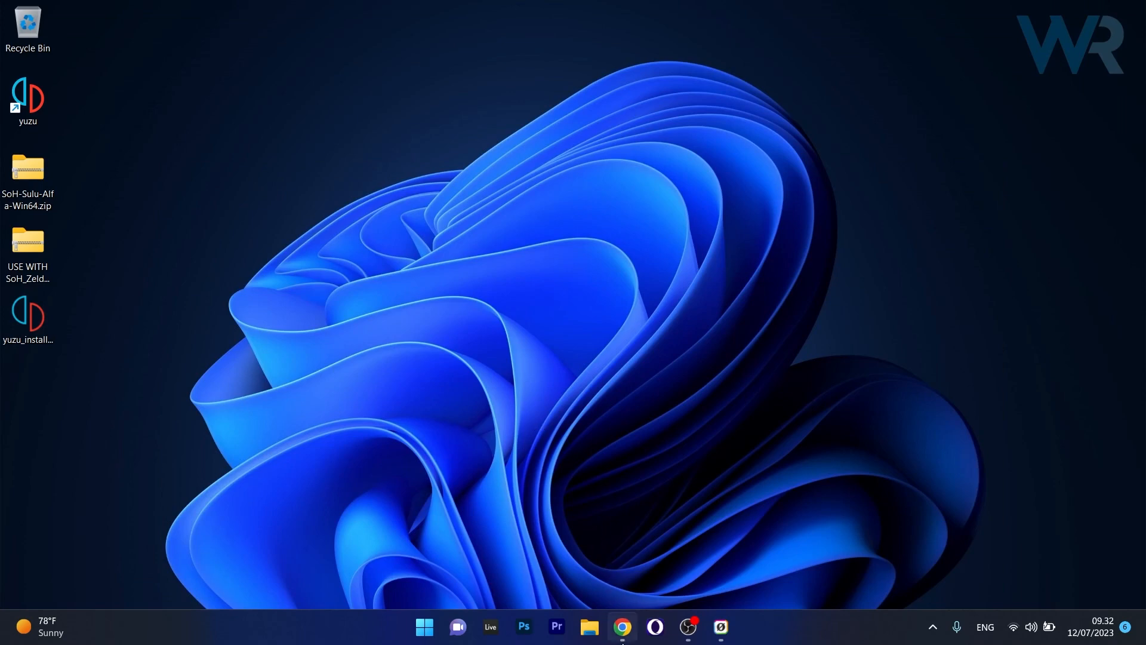
Launch Google Chrome and go to shipofharkinian.com
left_click(621, 627)
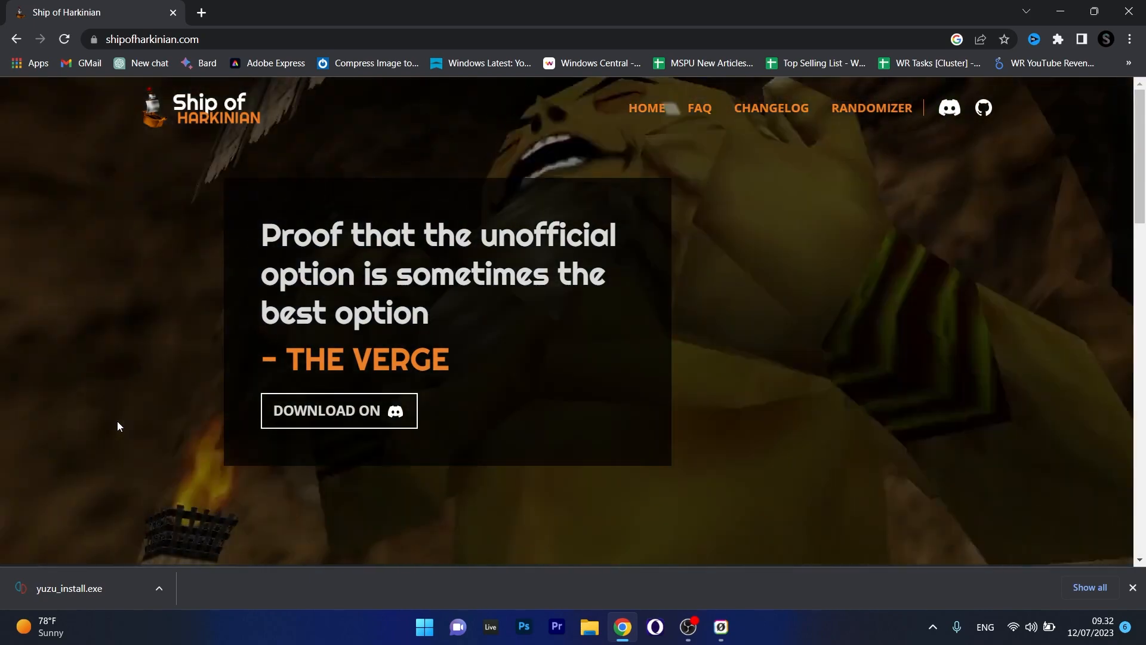
Follow the Discord download link, dismiss the audio device prompt, and enter the #downloads channel
left_click(737, 627)
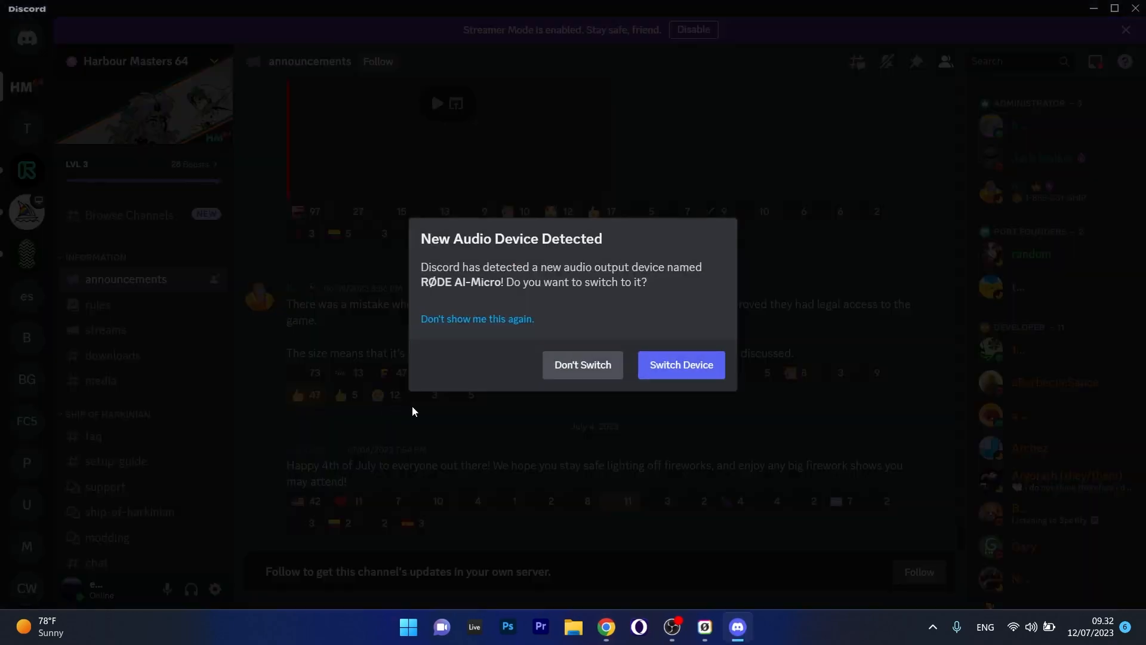
left_click(581, 365)
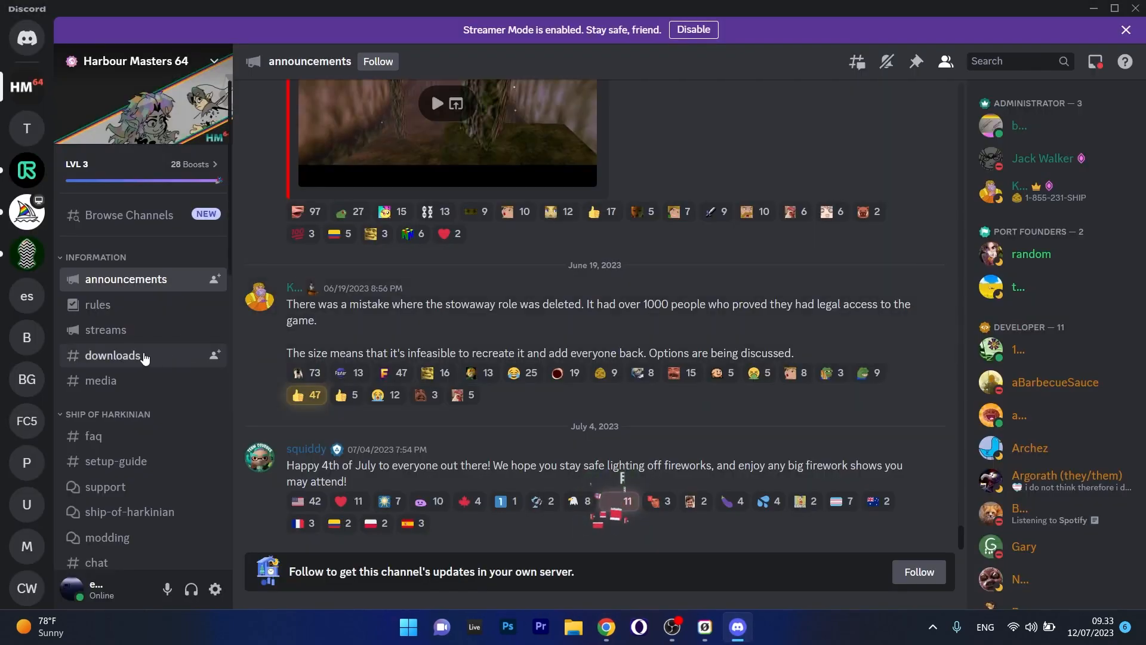
left_click(113, 356)
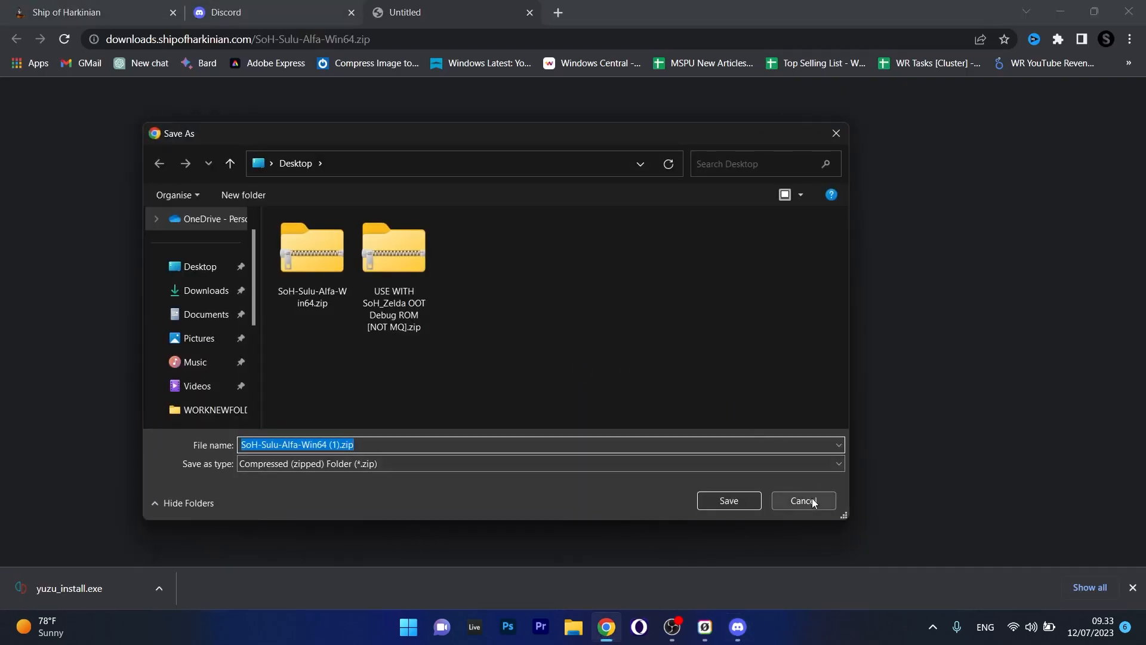
Cancel saving the duplicate SoH-Sulu-Alfa-Win64 zip since it is already on the Desktop
left_click(802, 501)
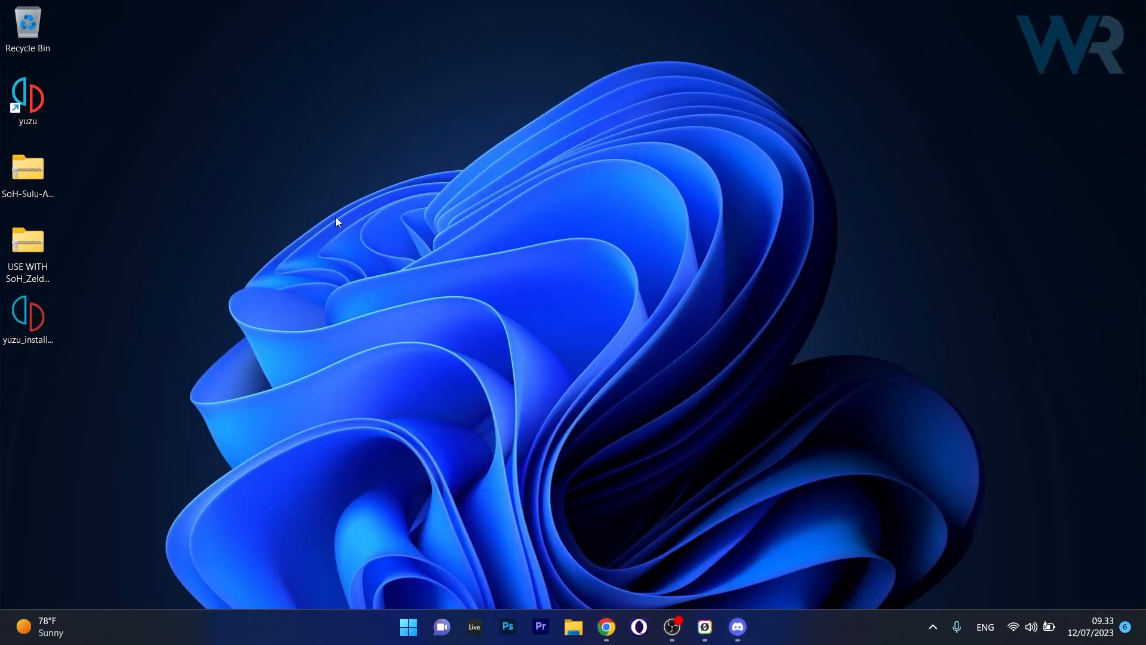
Copy all files from the SoH-Sulu-Alfa-Win64 zip into a new 'ship of harkinian' desktop folder
left_click(28, 170)
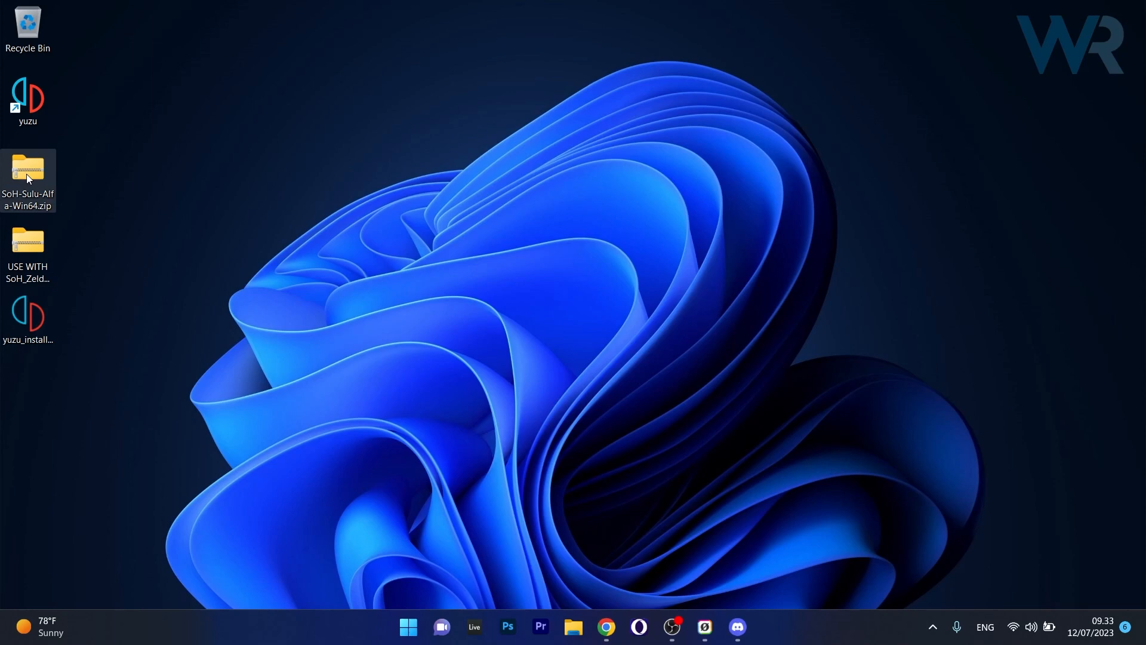
mouse_move(27, 172)
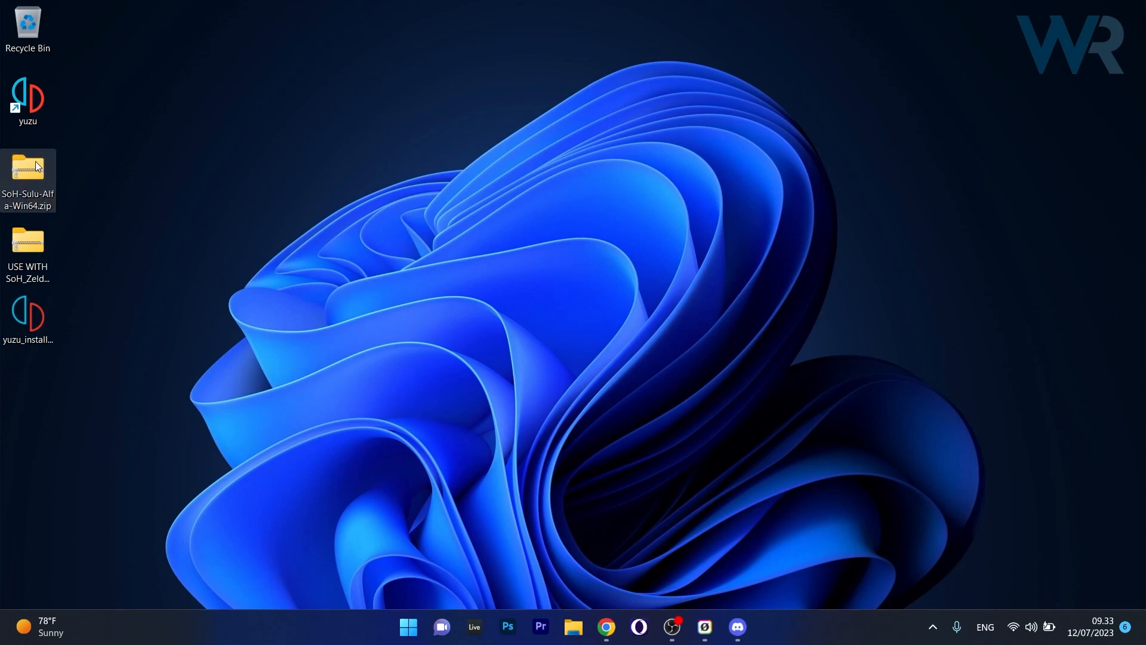
double_click(28, 168)
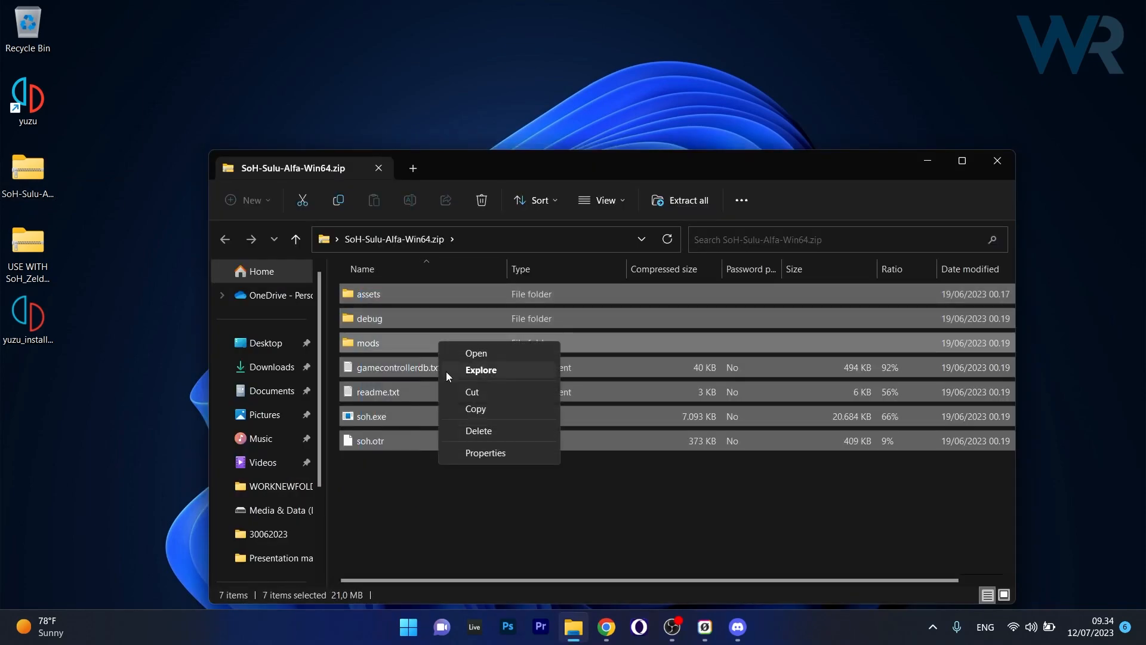
left_click(70, 379)
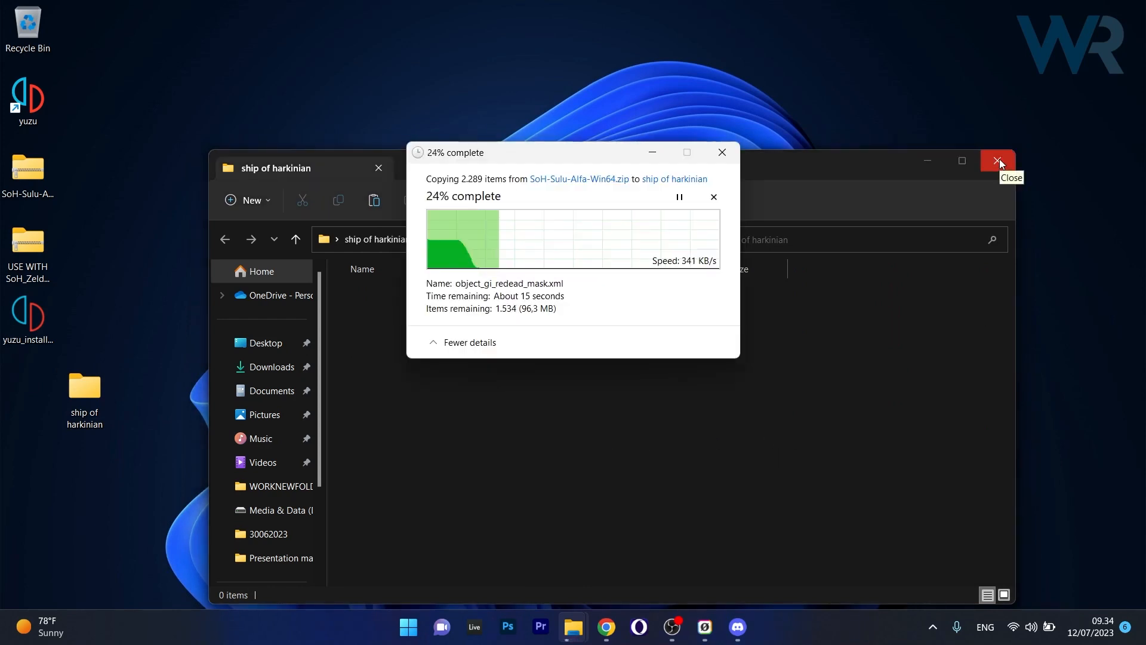
left_click(998, 161)
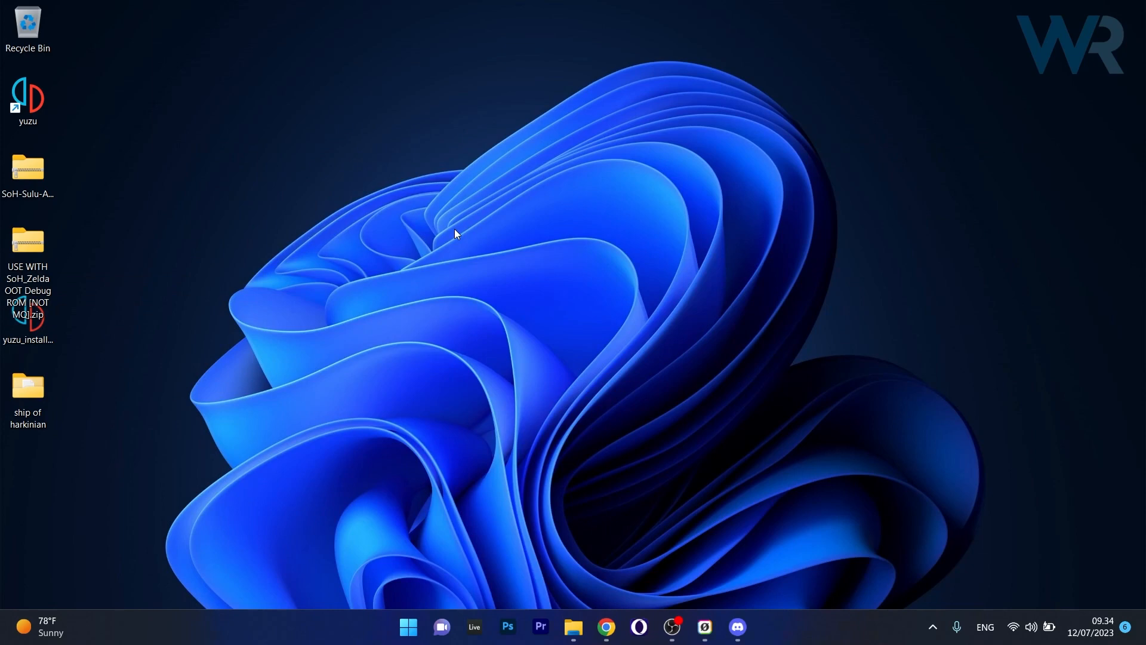
Extract the Zelda OOT debug ROM .z64 and paste it into the ship of harkinian folder beside soh.exe
left_click(27, 241)
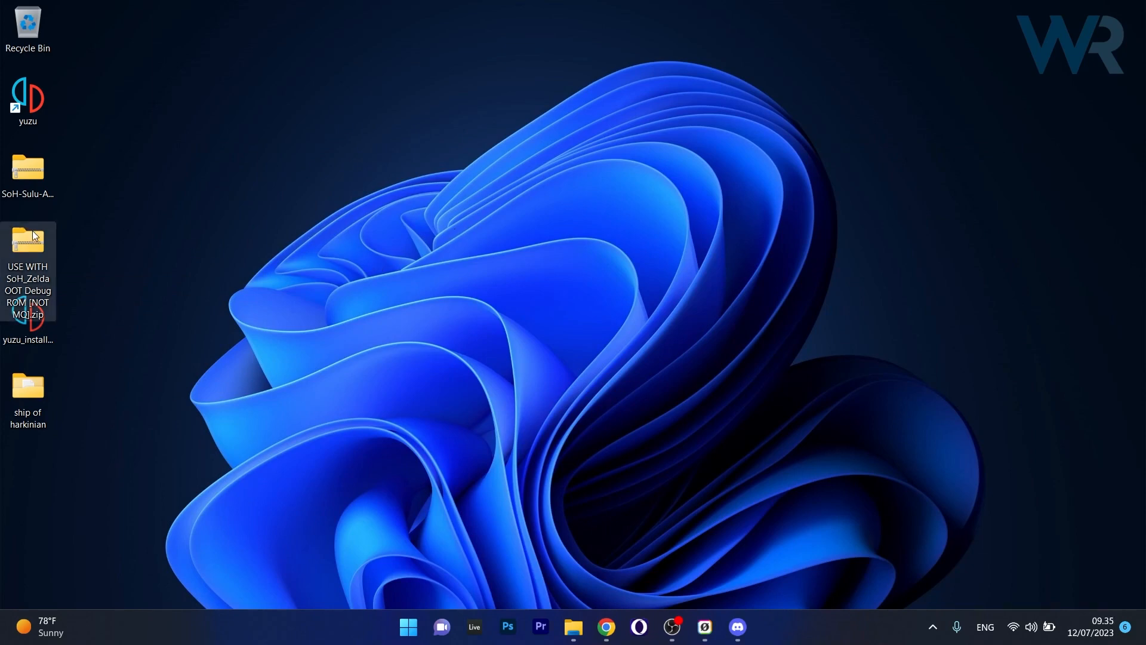
right_click(409, 294)
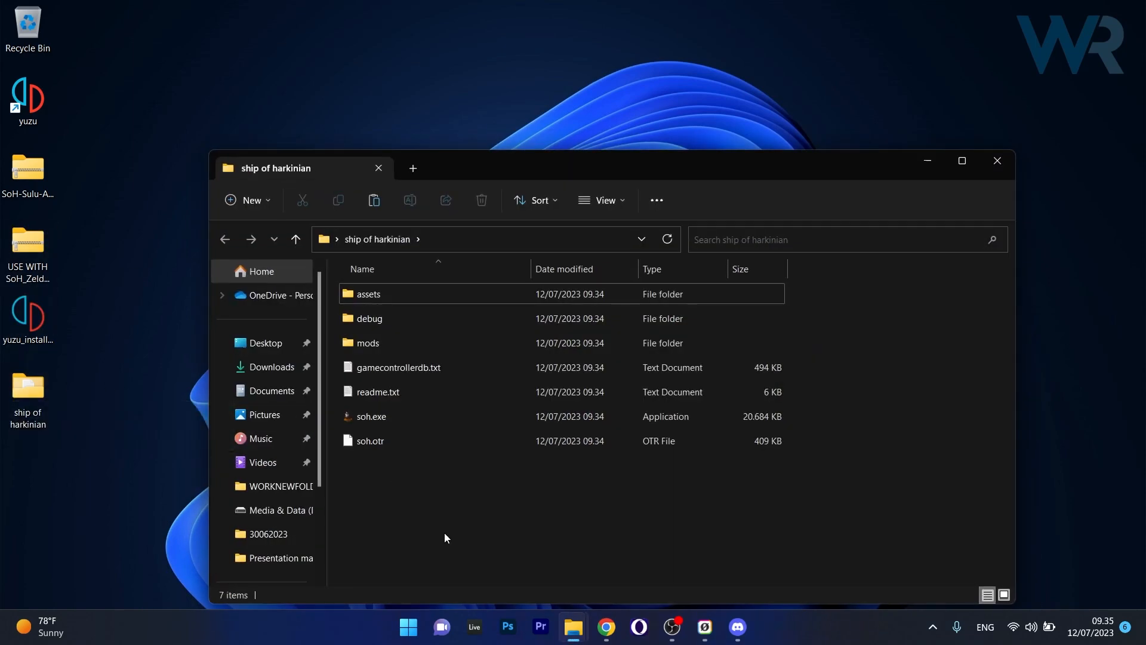
right_click(444, 538)
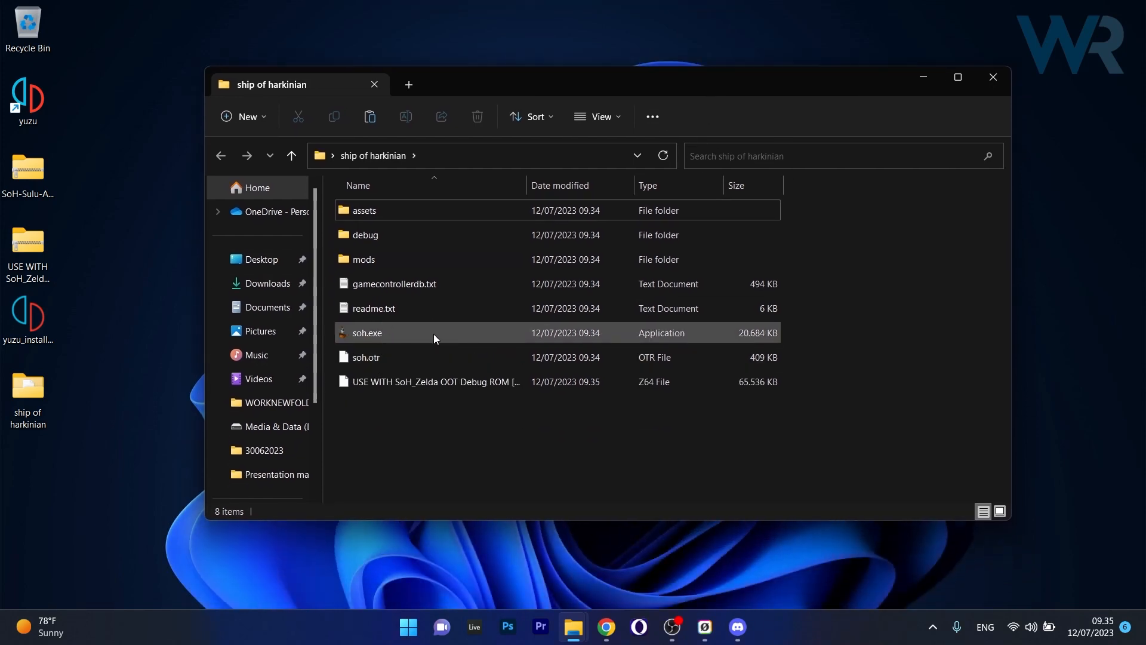
Run soh.exe, generate oot.otr from the detected PAL debug ROM, decline another ROM, and maximise the game
double_click(366, 333)
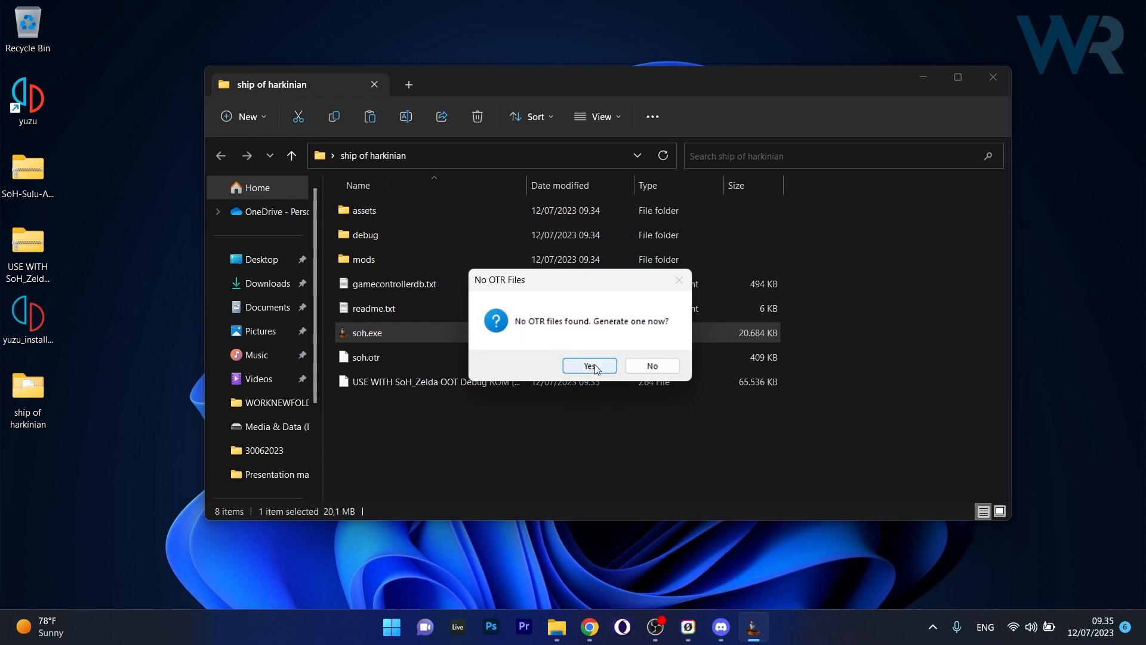
left_click(588, 365)
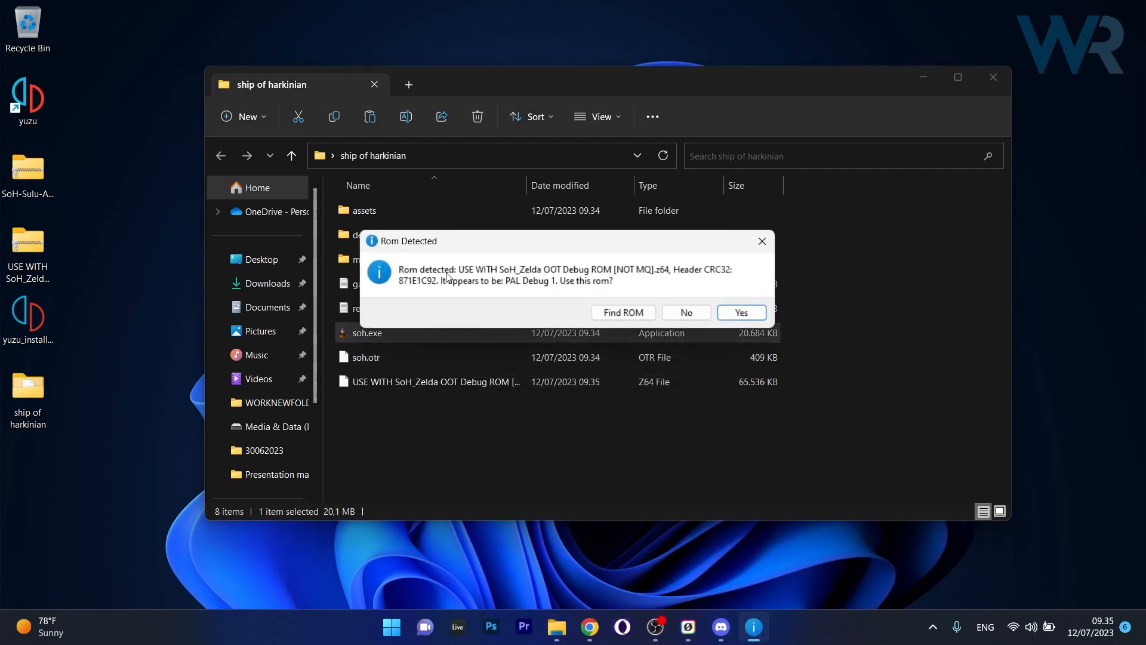
mouse_move(720, 296)
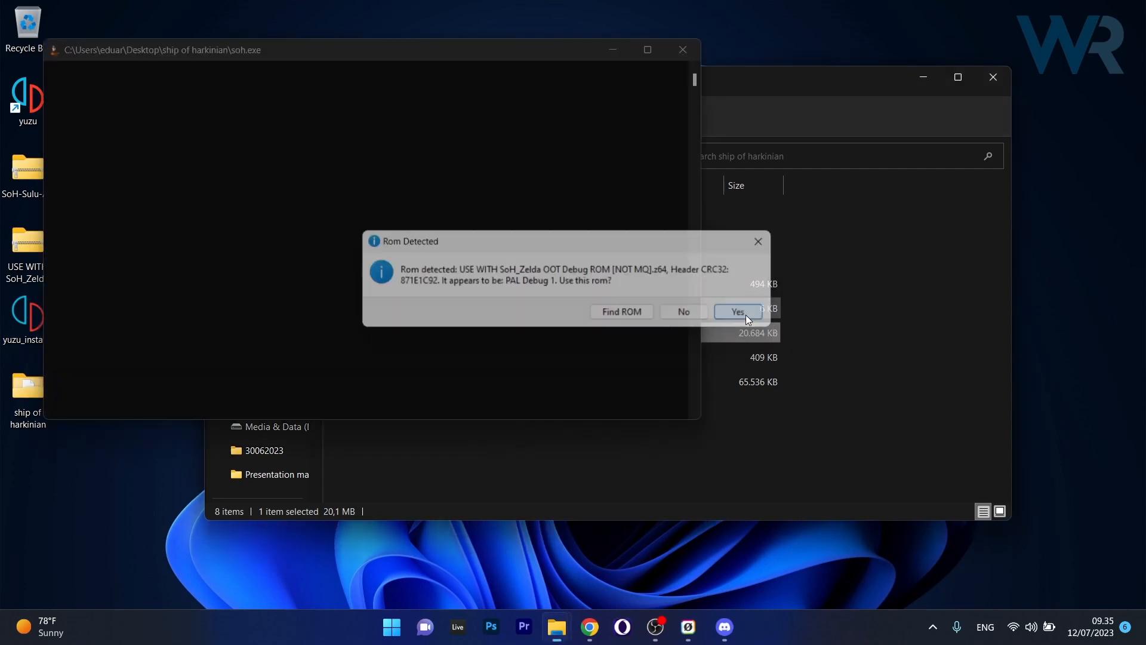
left_click(737, 312)
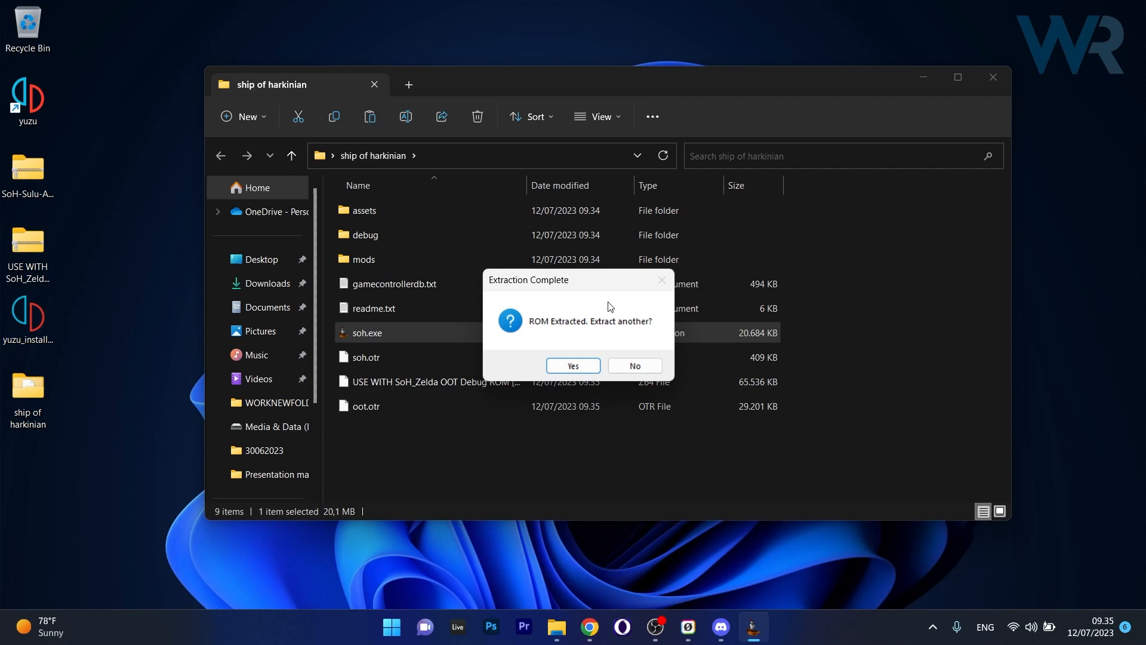
mouse_move(625, 337)
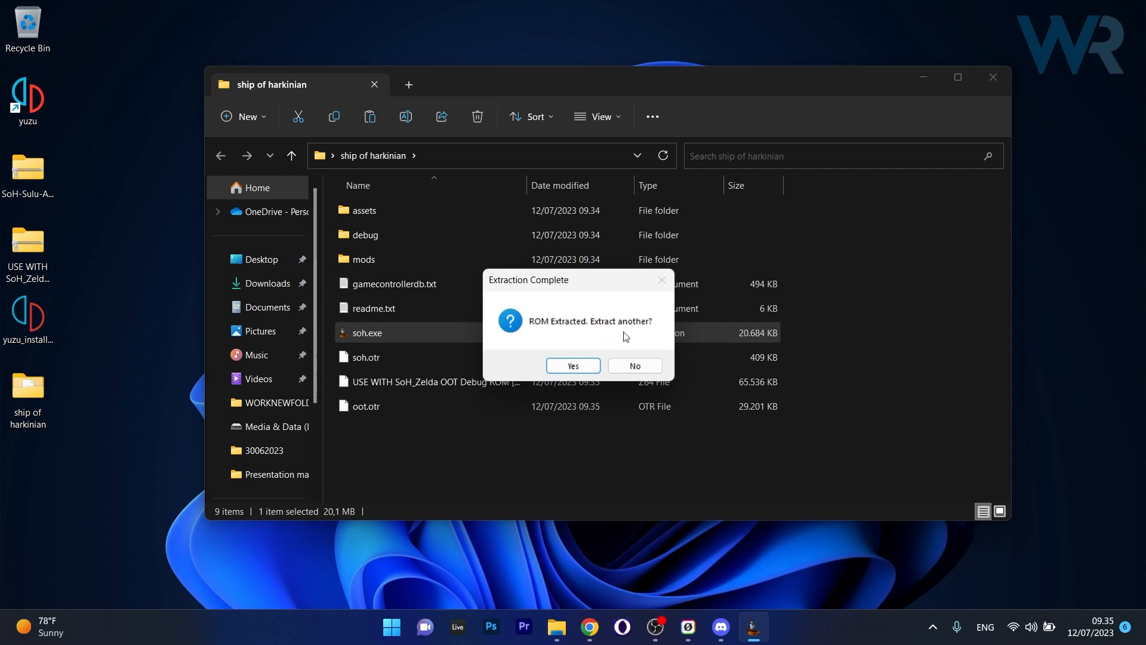
mouse_move(632, 347)
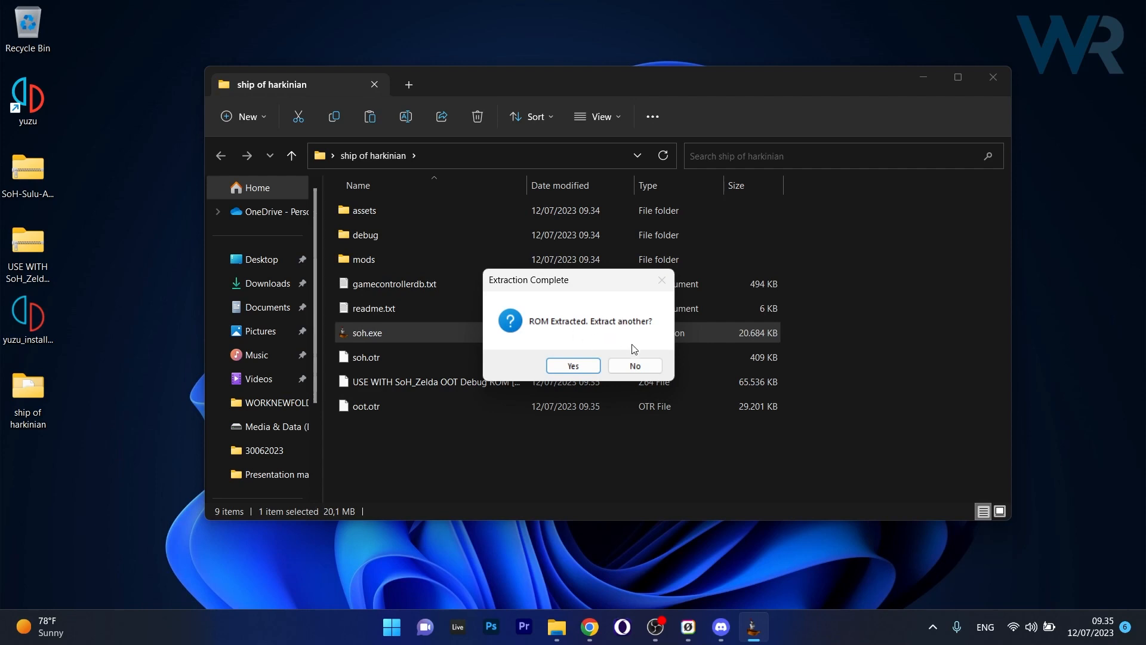
left_click(633, 366)
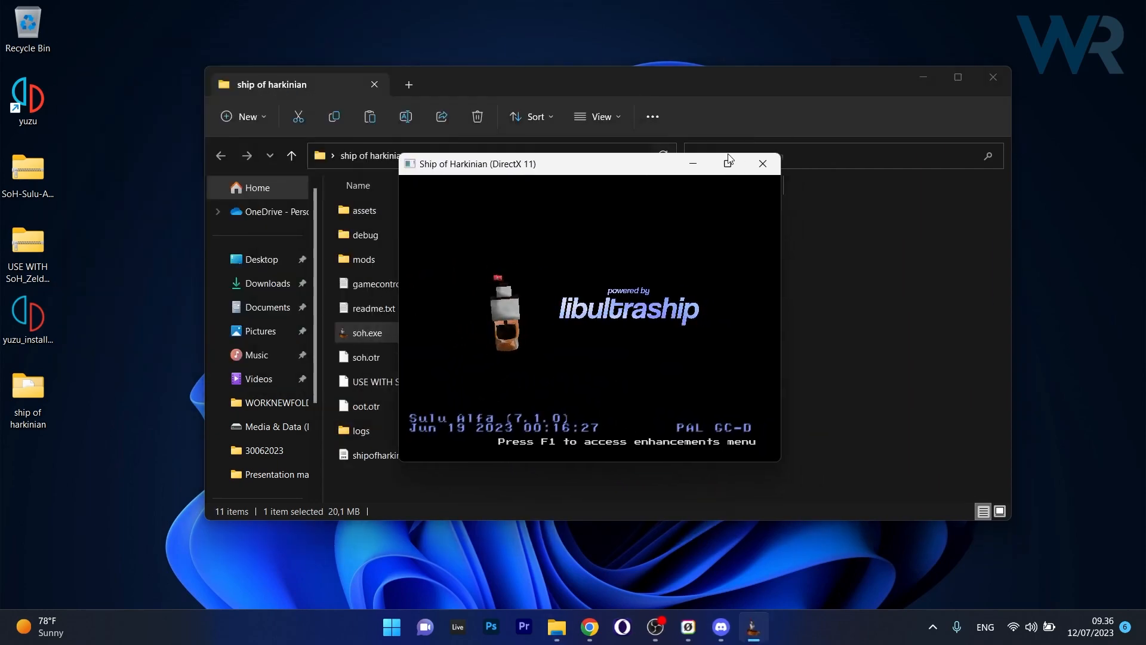
left_click(727, 164)
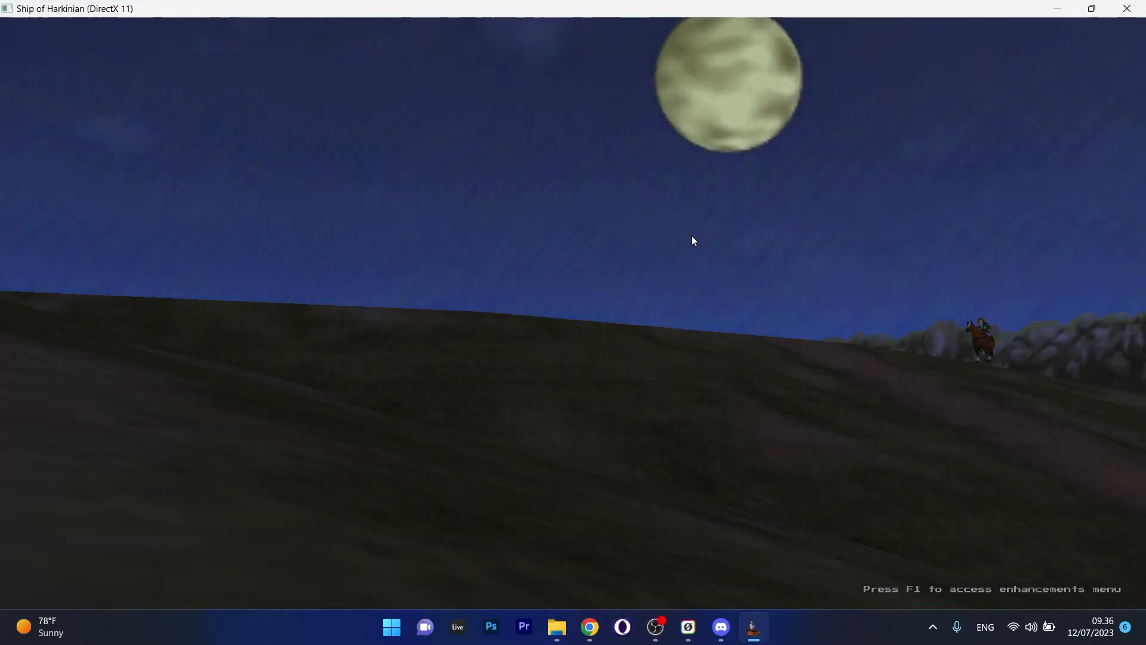